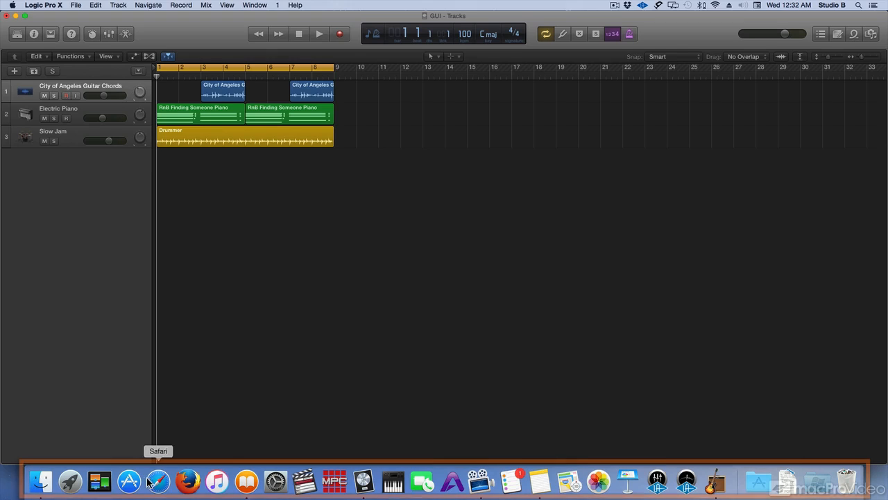
mouse_move(485, 480)
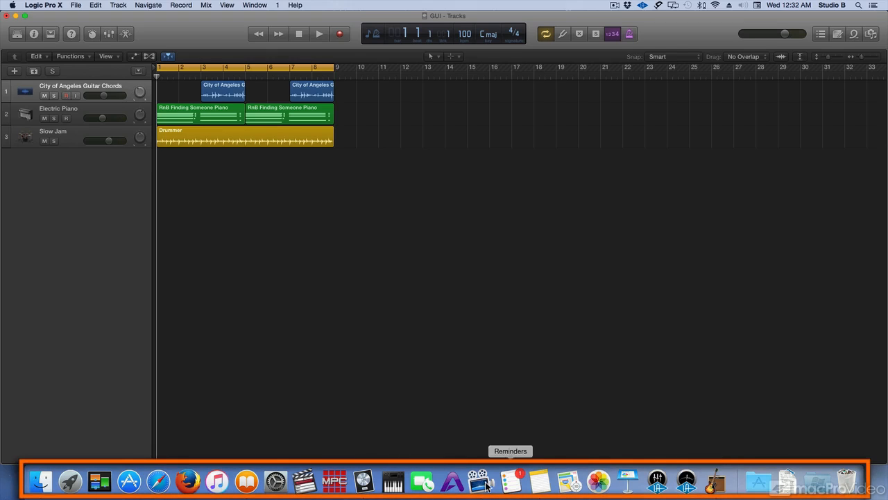
mouse_move(305, 480)
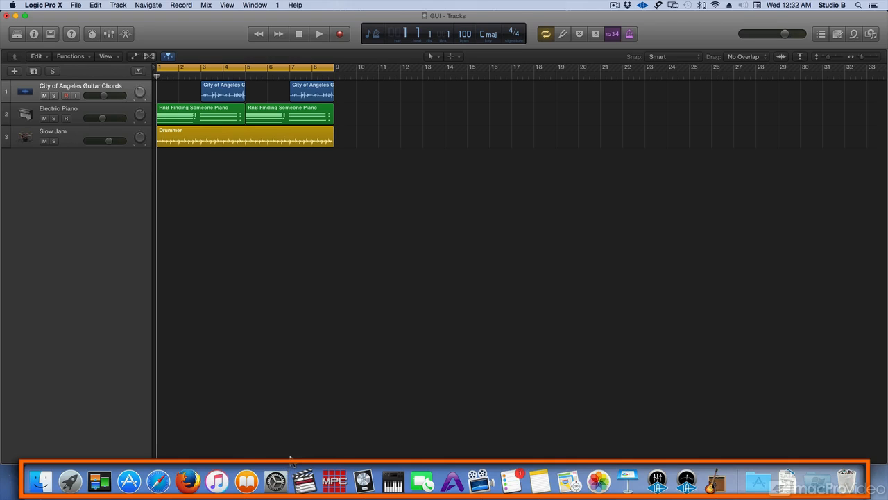
mouse_move(231, 381)
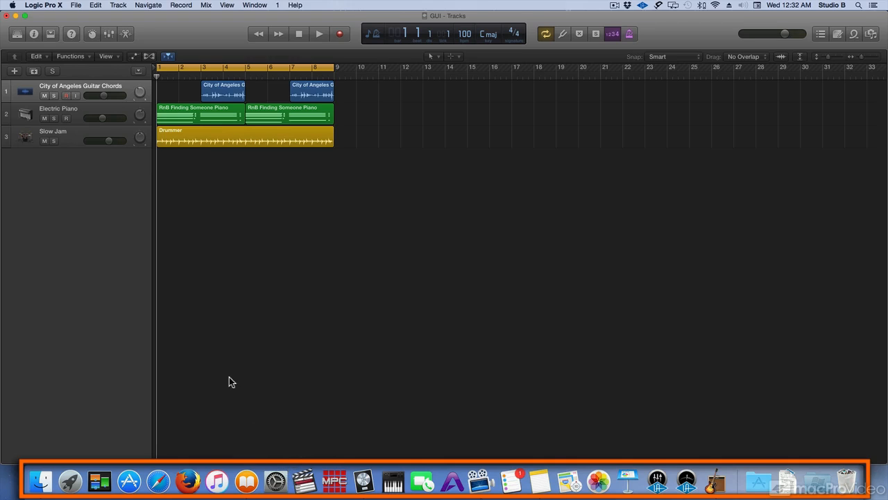
mouse_move(222, 340)
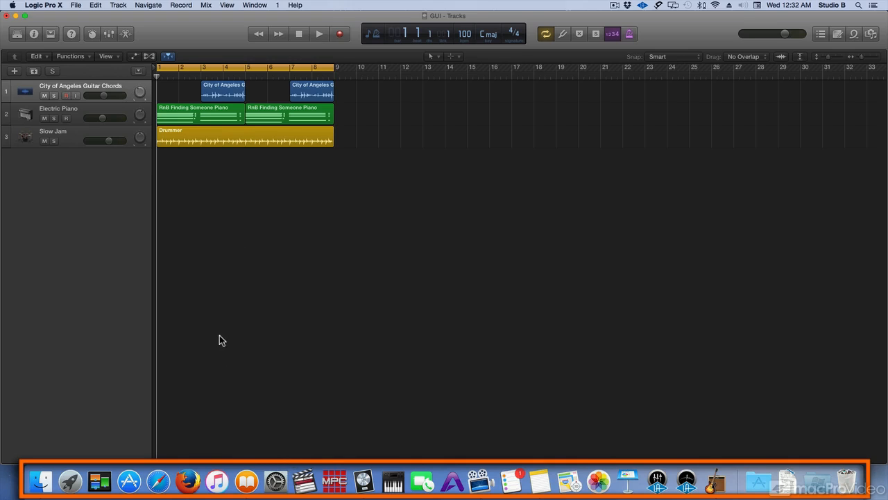
mouse_move(225, 386)
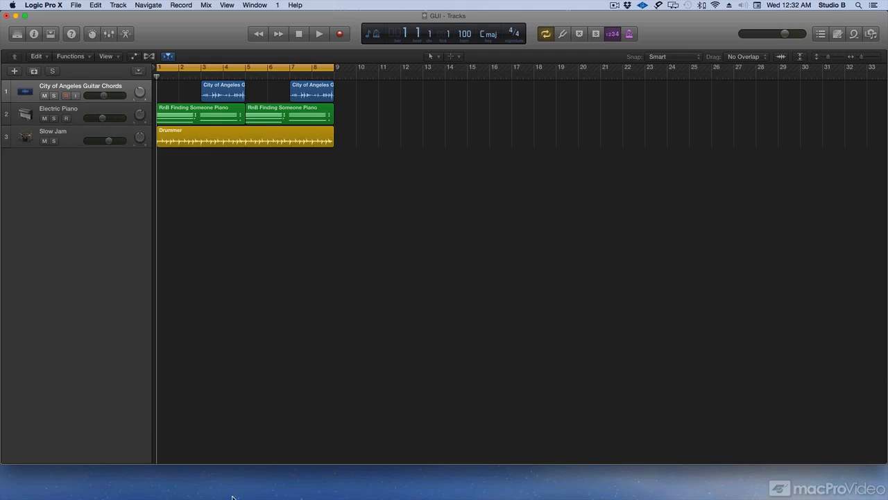
mouse_move(246, 480)
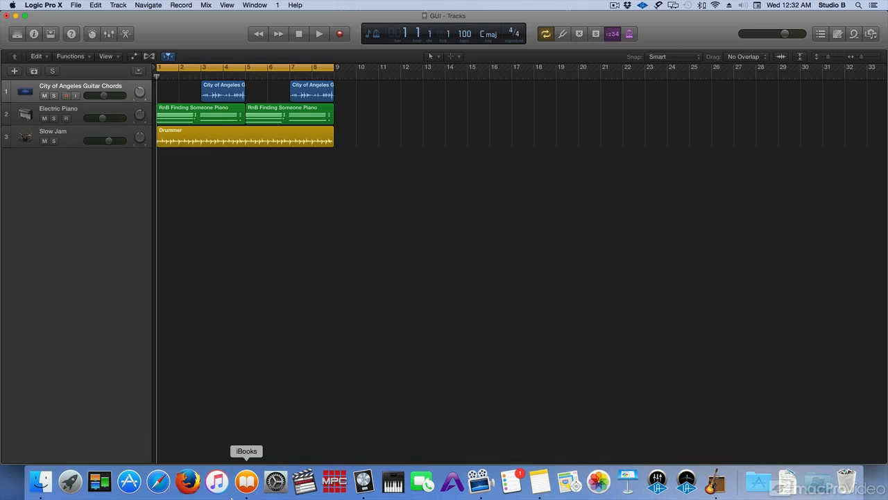
mouse_move(234, 396)
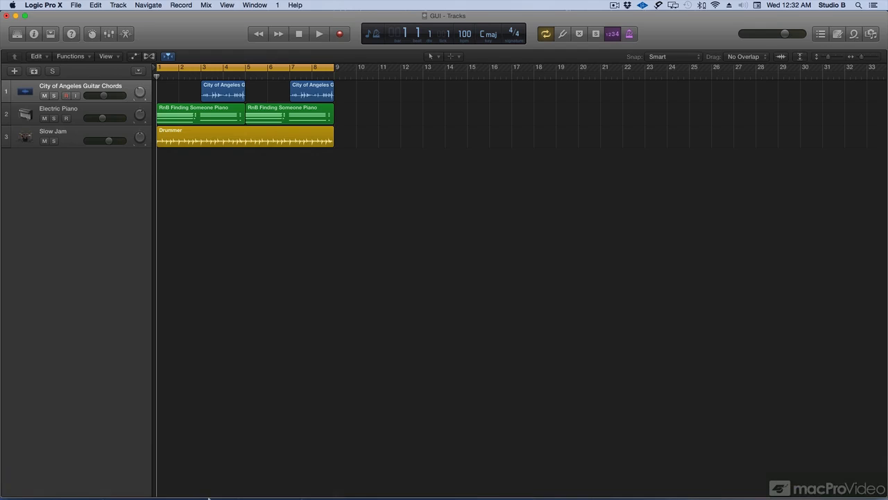
mouse_move(276, 329)
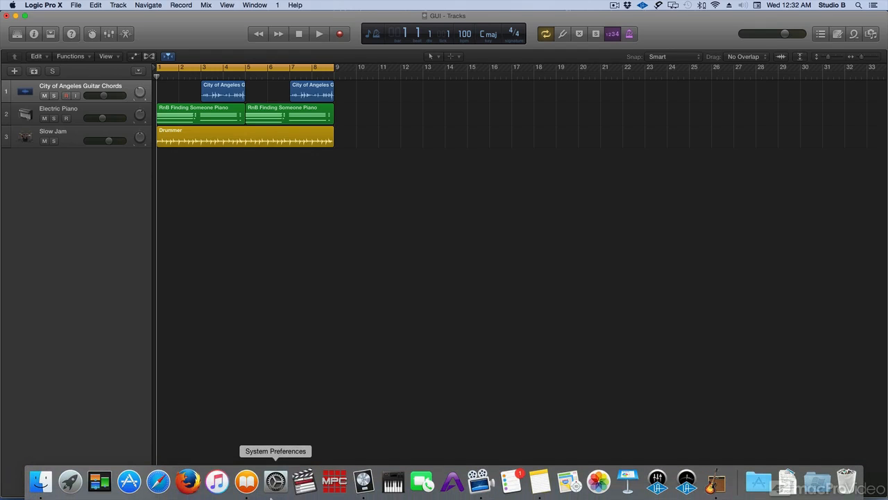
mouse_move(294, 326)
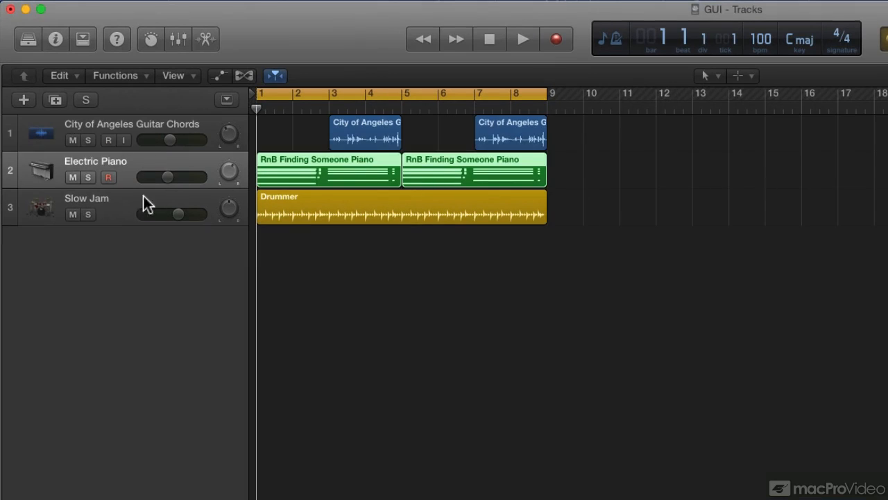
click(108, 177)
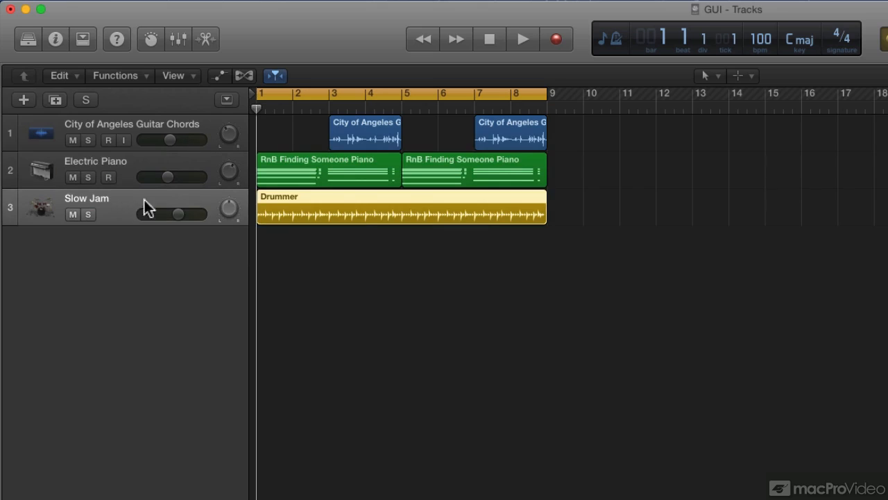
mouse_move(144, 129)
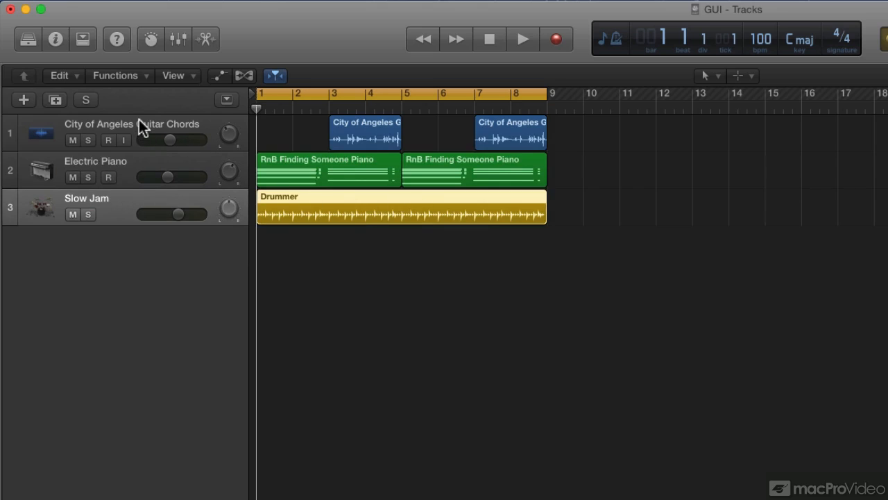
click(108, 139)
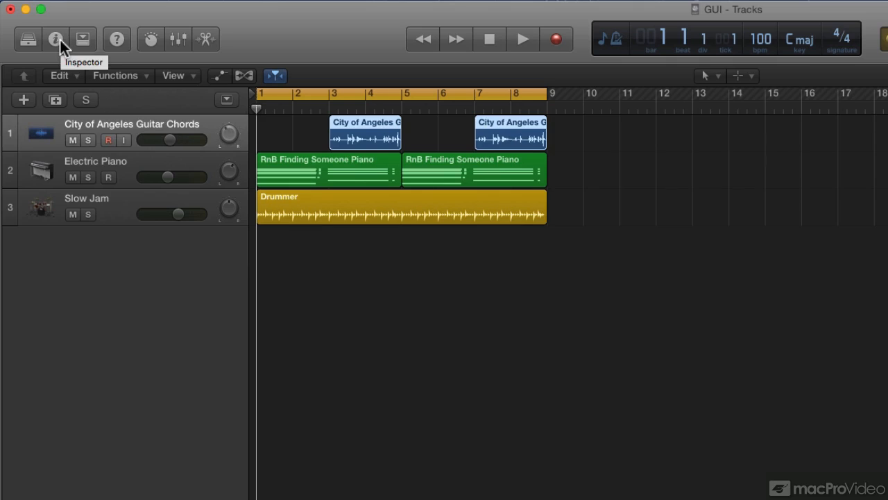
Step: Show the Inspector with the Drummer region and guitar chords track settings
click(55, 38)
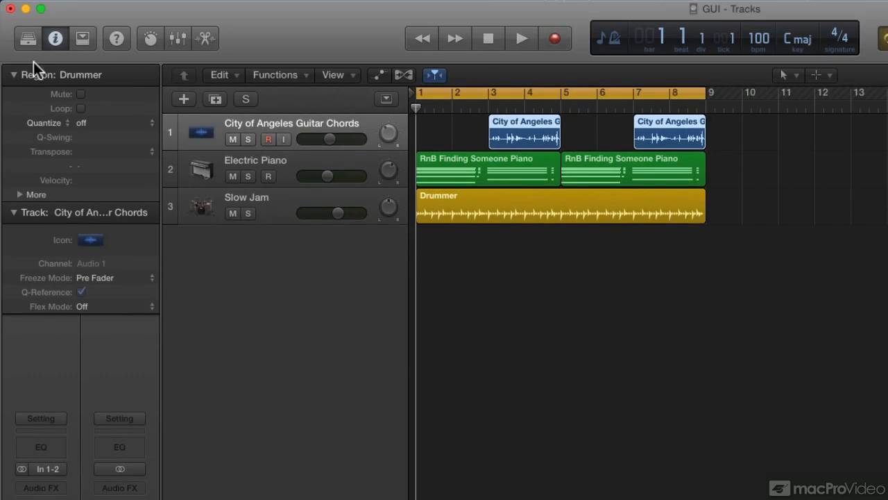
Step: Show the Library and browse the Slow Jam track's Drum Machine and Voice patch folders
click(28, 38)
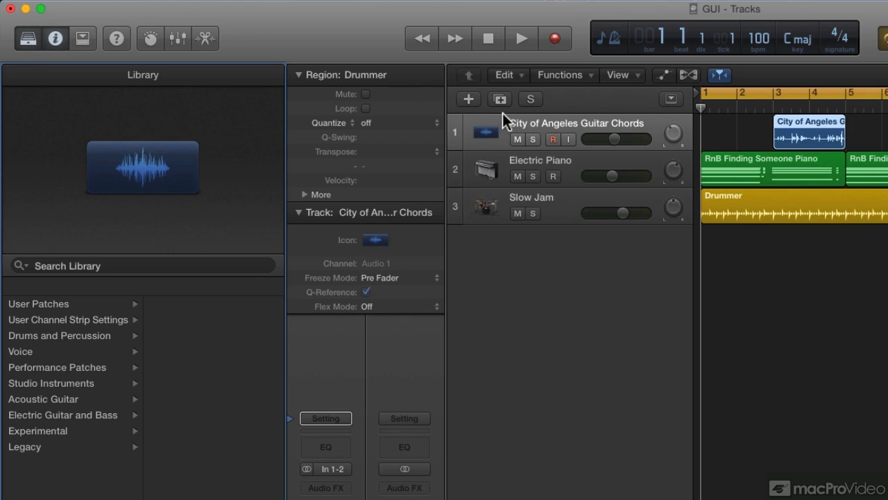
mouse_move(92, 382)
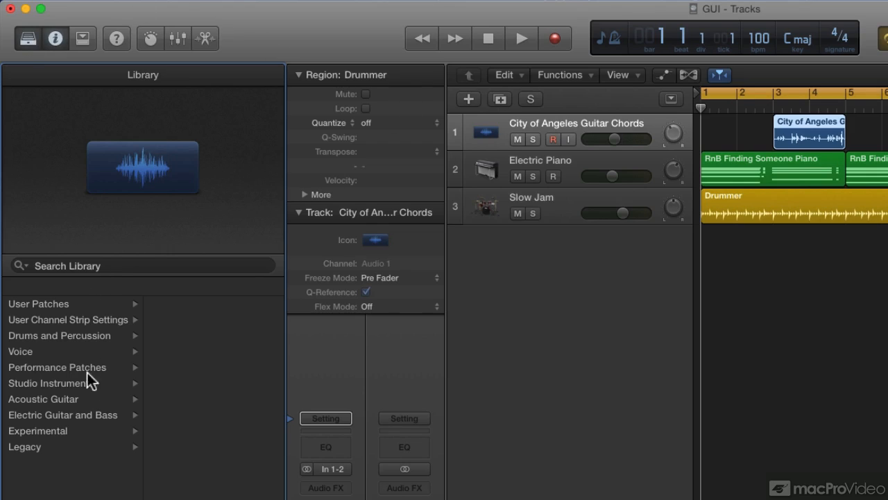
mouse_move(360, 247)
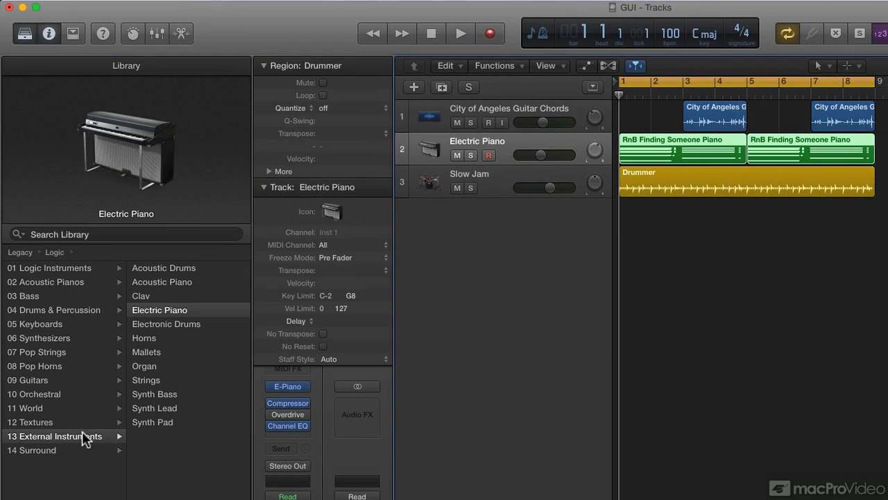
click(469, 174)
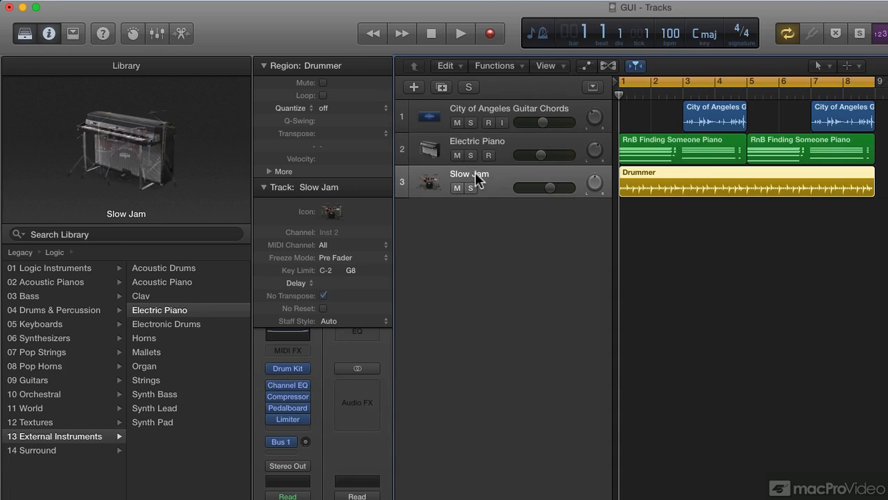
click(24, 309)
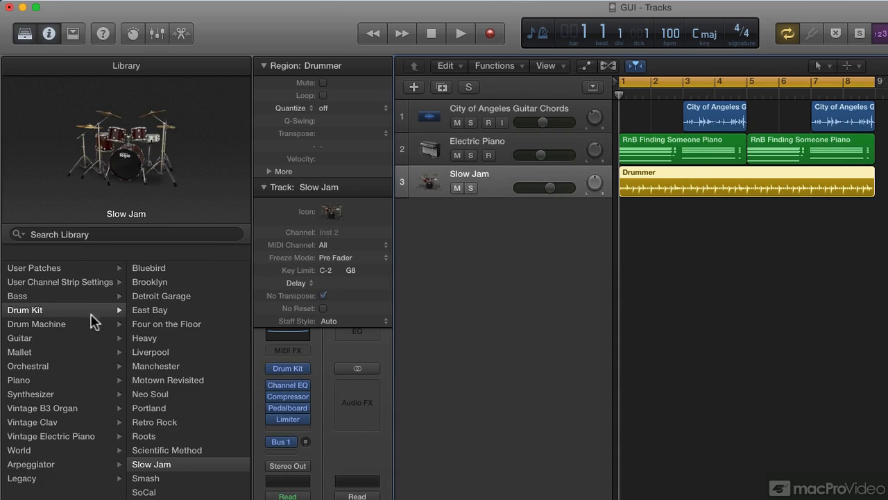
mouse_move(88, 416)
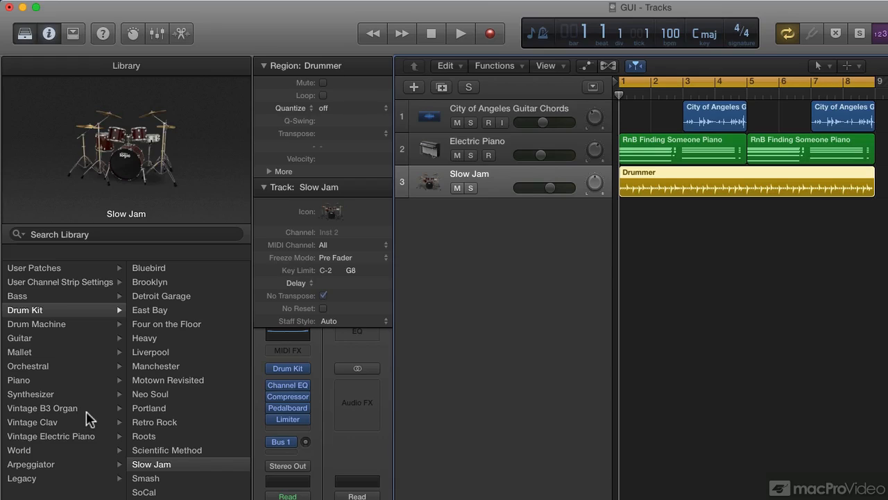
mouse_move(97, 395)
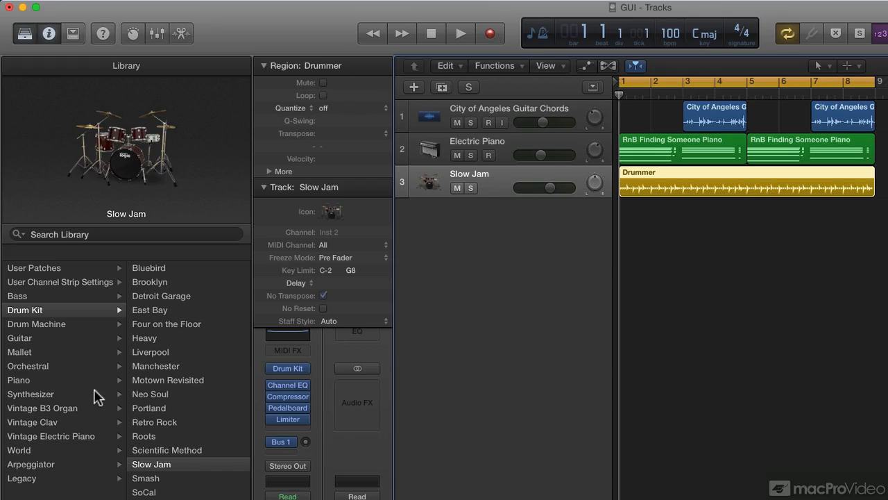
click(36, 323)
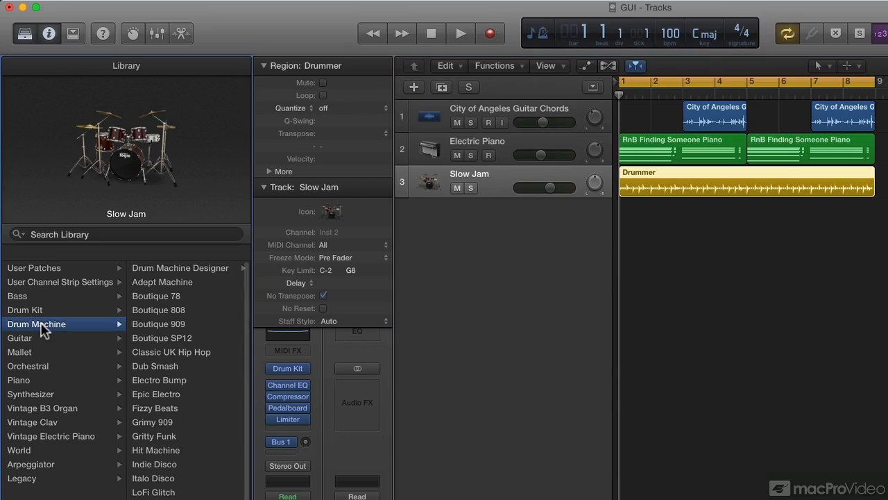
mouse_move(165, 287)
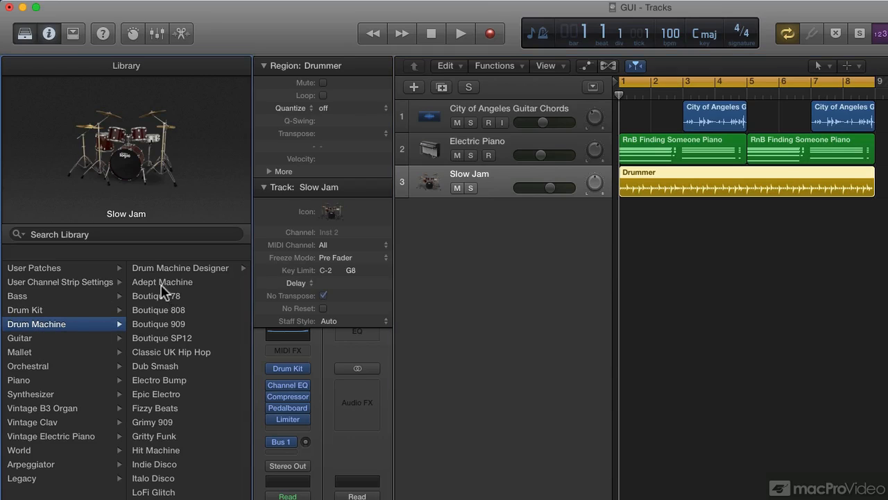
mouse_move(161, 438)
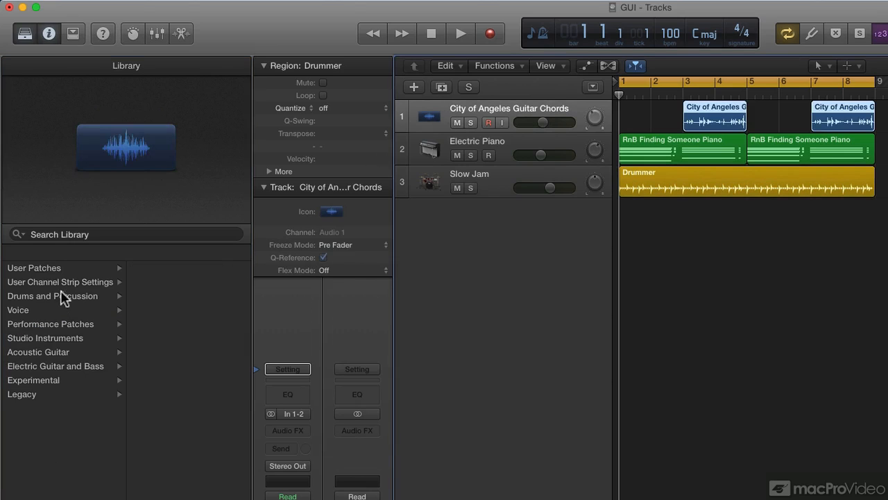
click(19, 309)
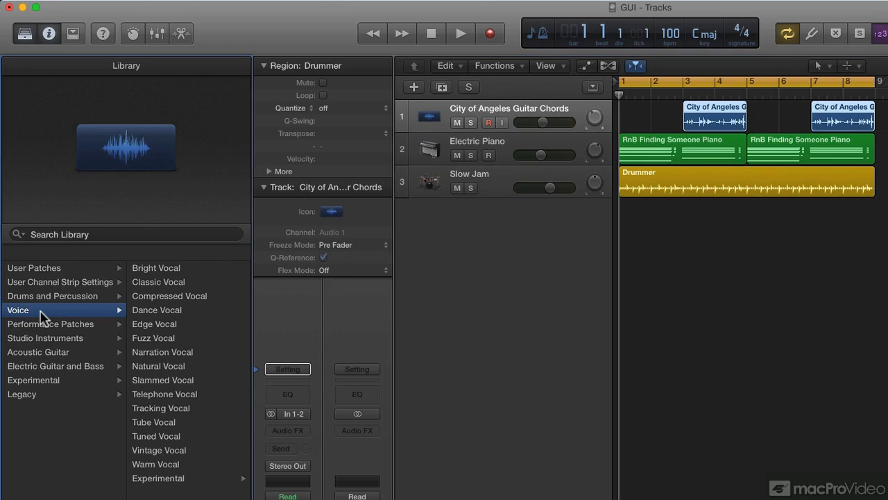
mouse_move(167, 306)
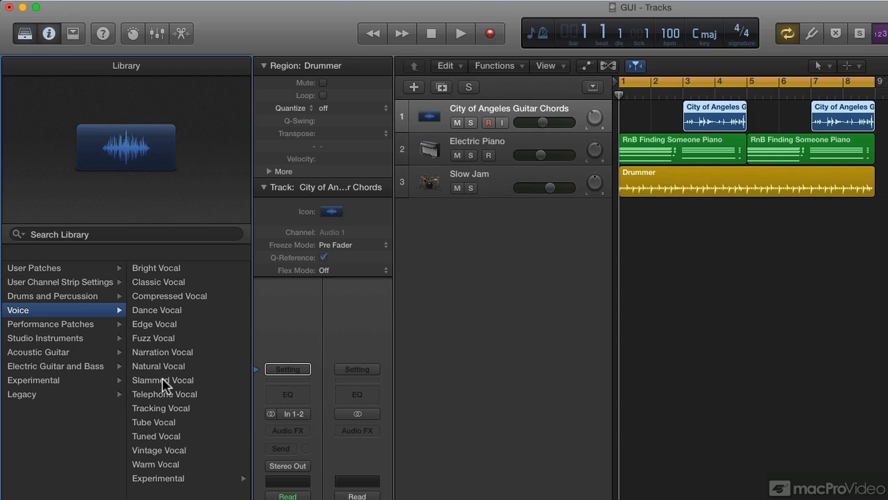
Step: Browse the Electric Piano track's Keyboards > Organs patches in the Library
click(477, 141)
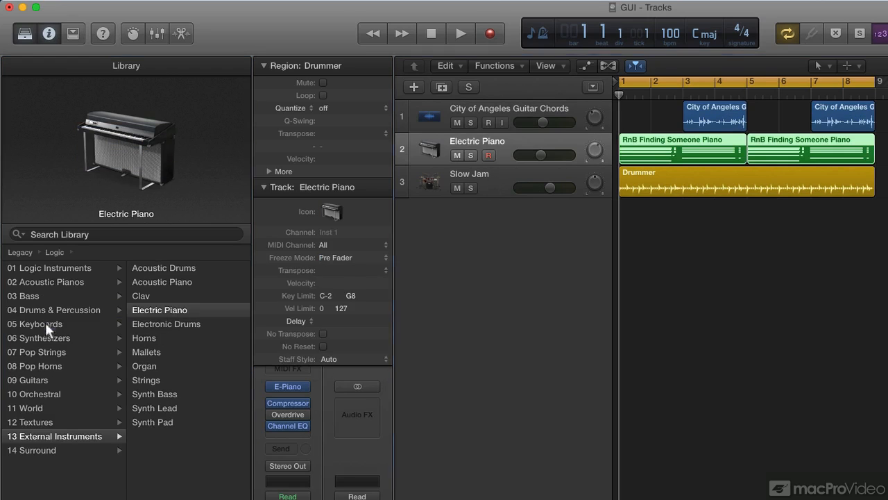
click(35, 324)
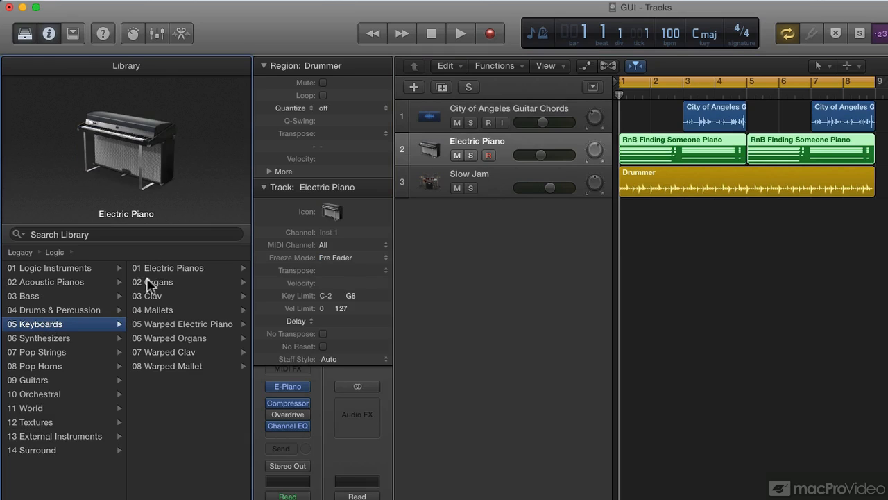
click(152, 282)
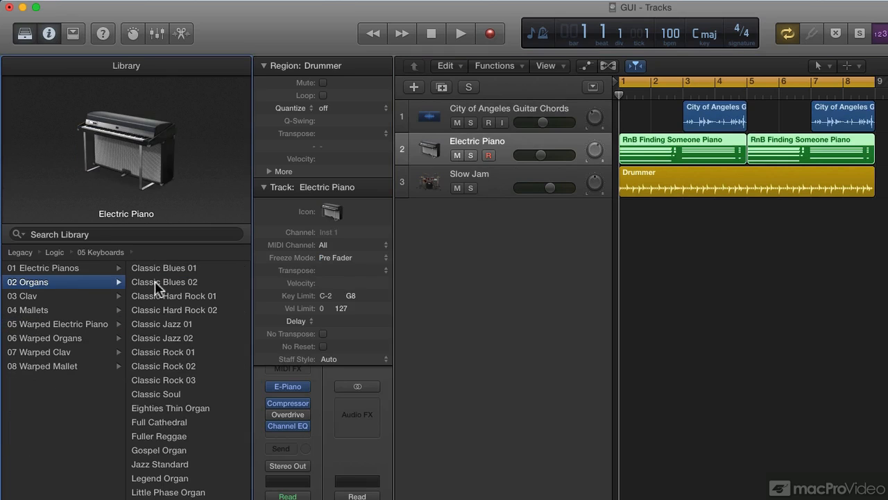
mouse_move(149, 468)
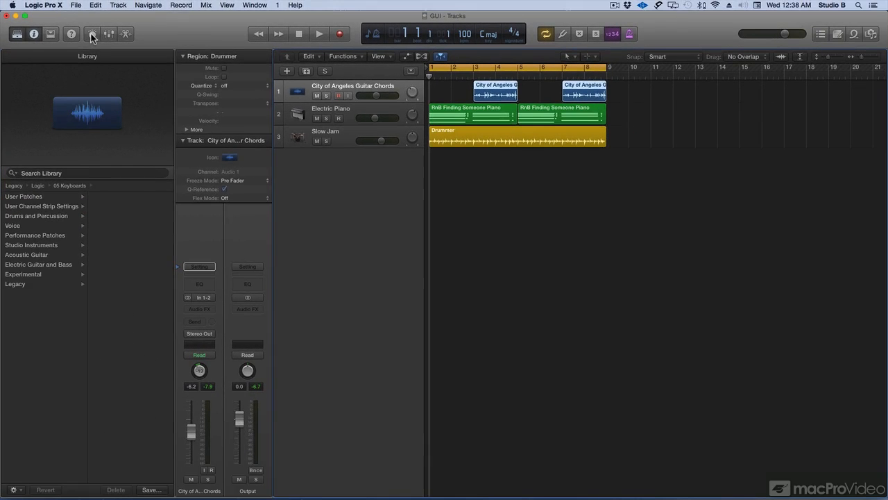
Step: Show the Smart Controls (B) for the selected Electric Piano track
click(92, 33)
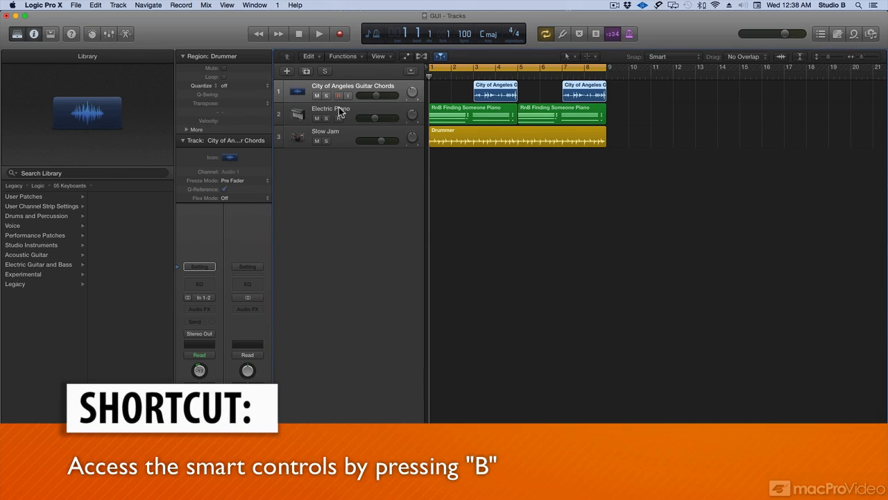
click(331, 112)
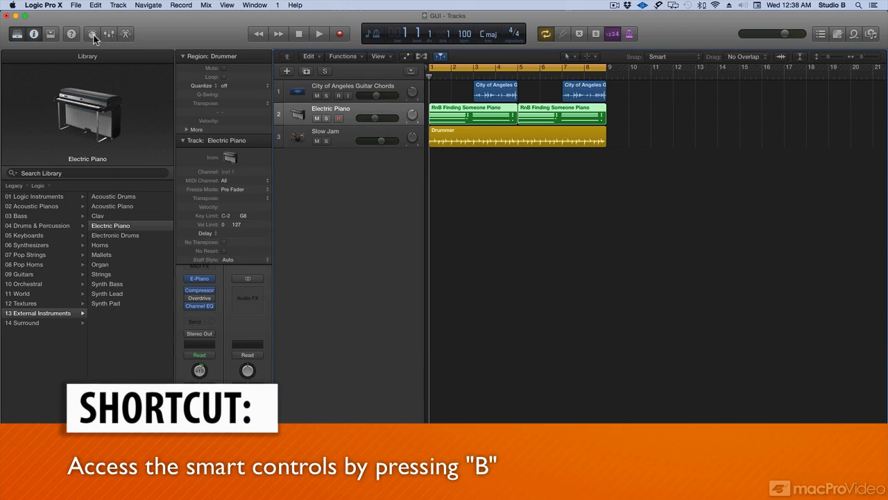
key(b)
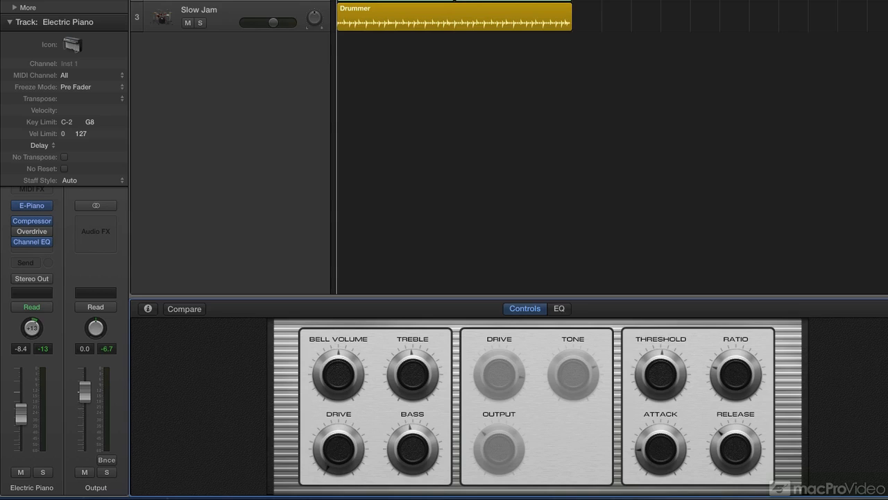
mouse_move(218, 271)
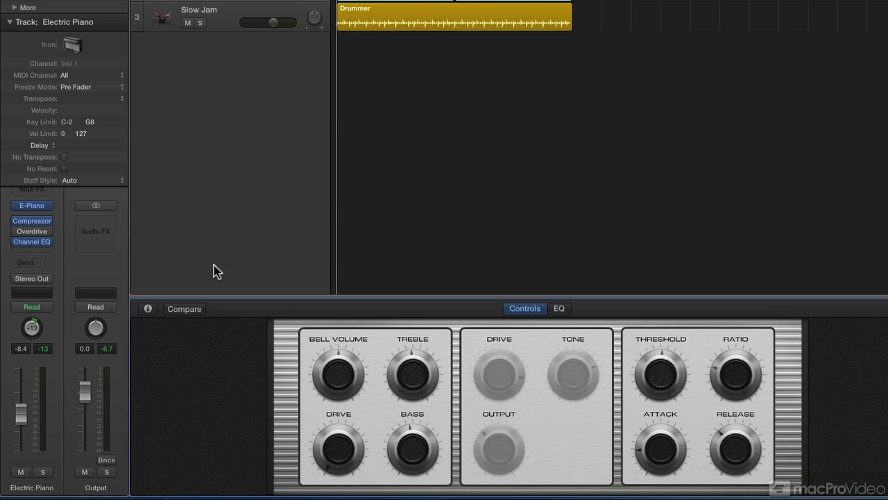
mouse_move(673, 373)
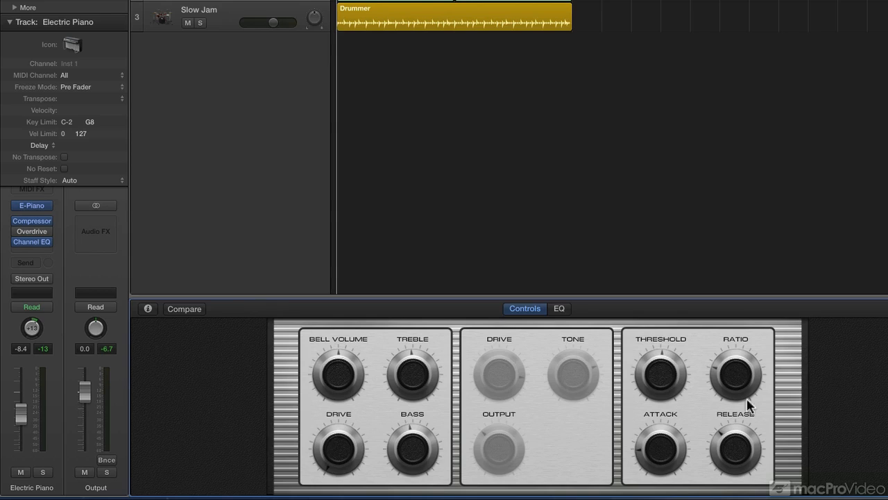
mouse_move(415, 359)
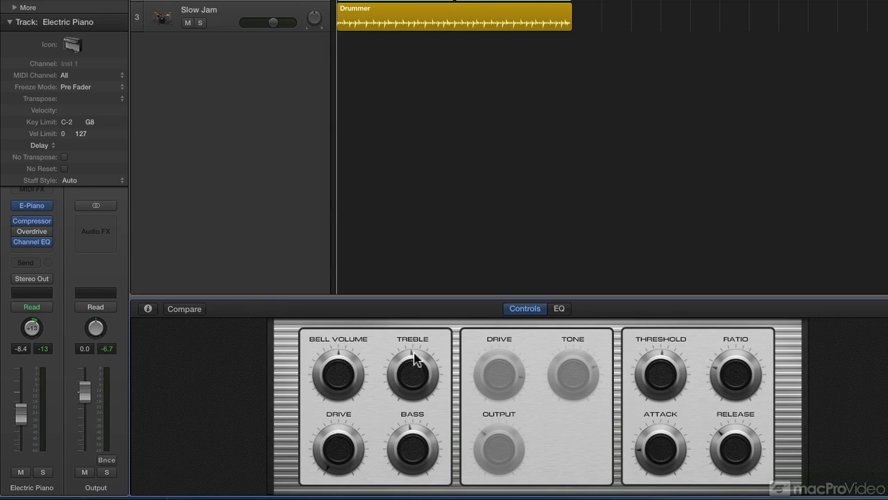
mouse_move(244, 276)
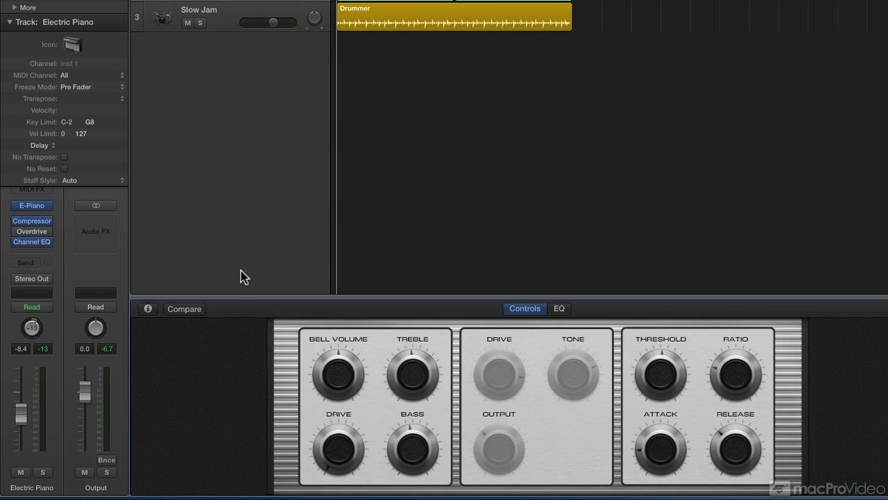
mouse_move(410, 313)
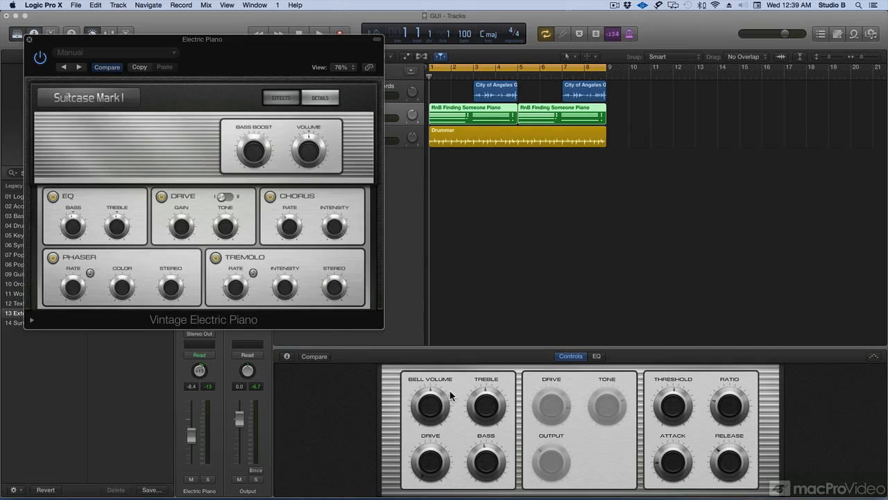
mouse_move(317, 328)
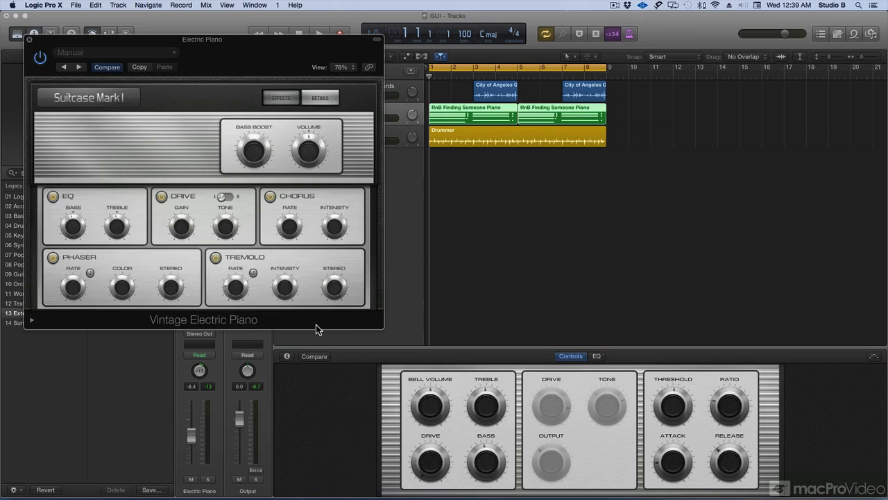
mouse_move(404, 413)
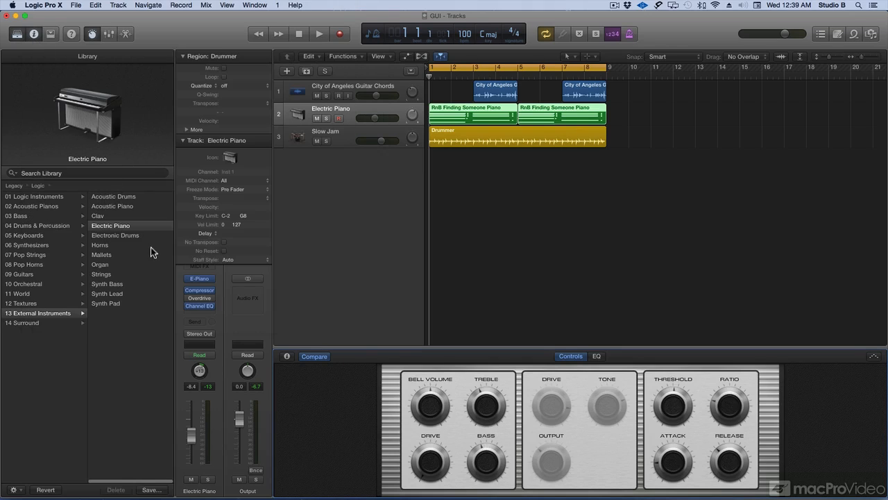
mouse_move(664, 415)
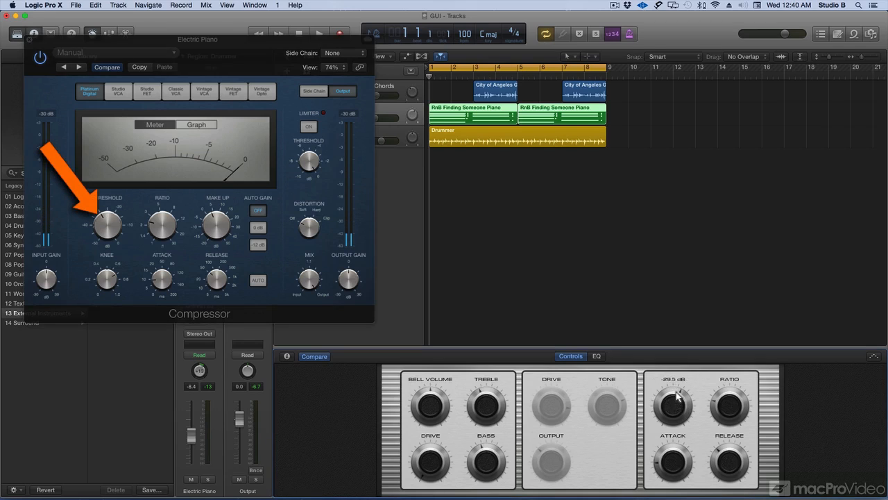
Step: Adjust the Compressor threshold and close the Compressor plug-in window
drag(673, 406, 673, 413)
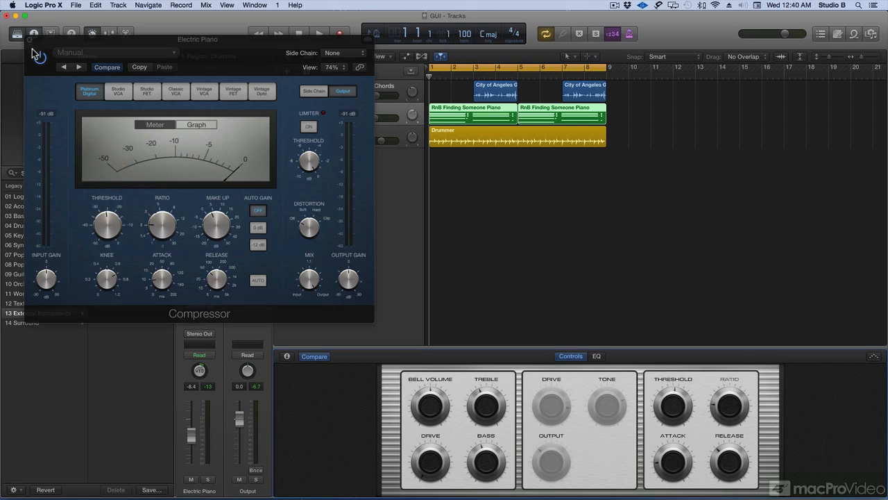
click(34, 33)
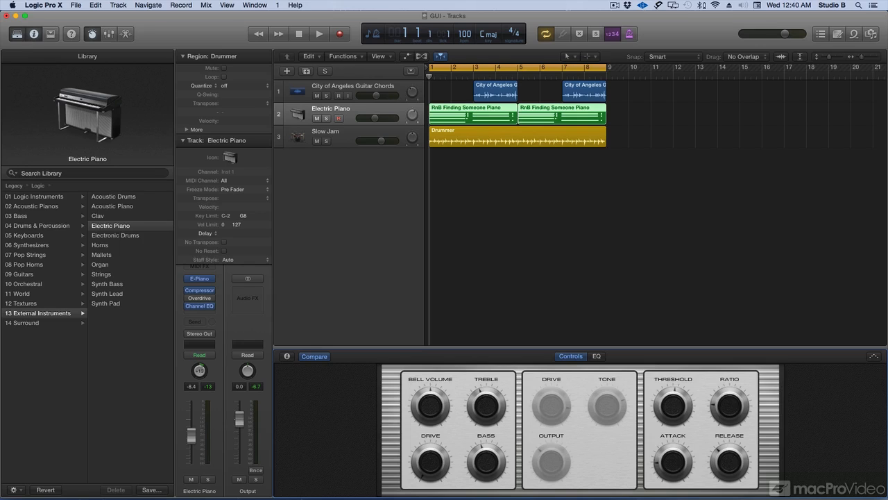
Step: Show the Mixer with channel strips for every track and the output
click(109, 33)
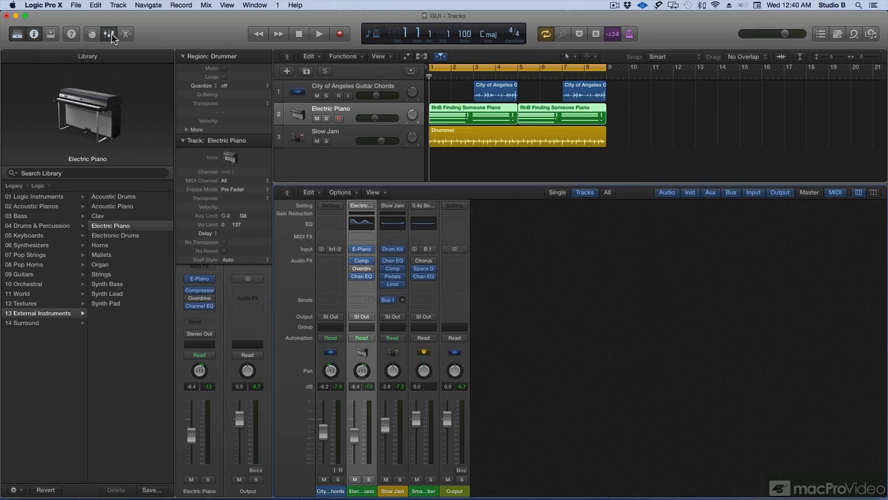
mouse_move(174, 64)
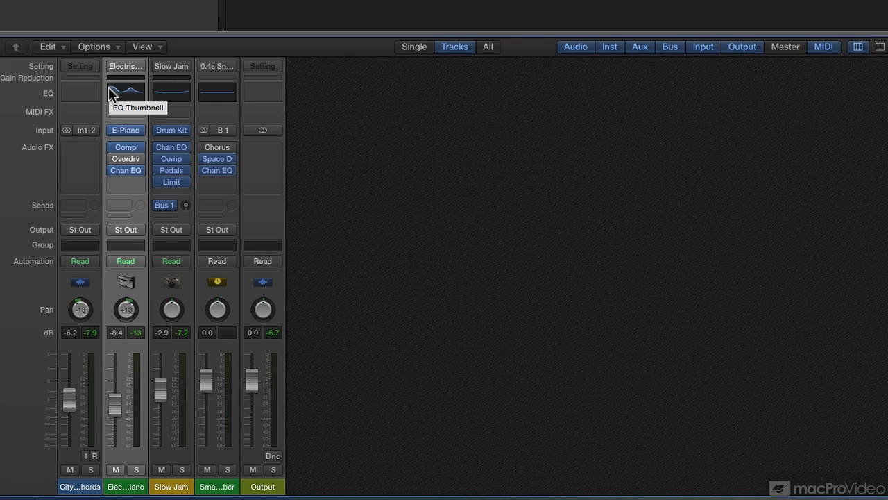
mouse_move(125, 92)
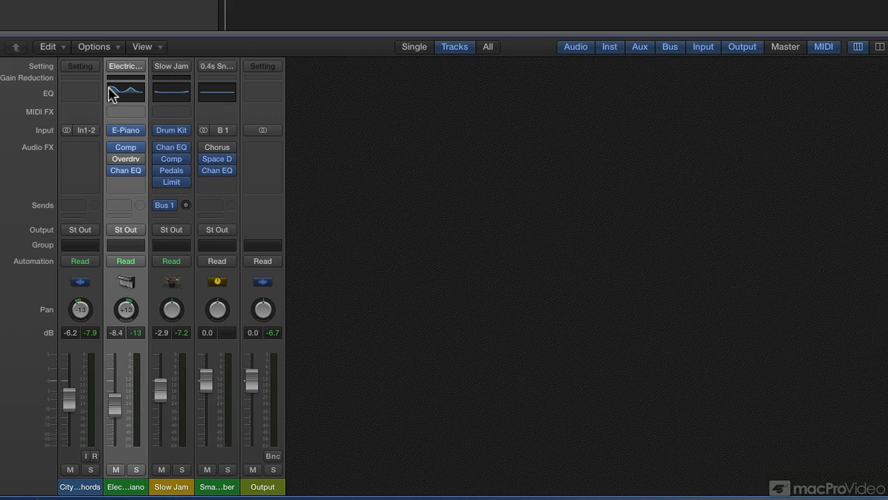